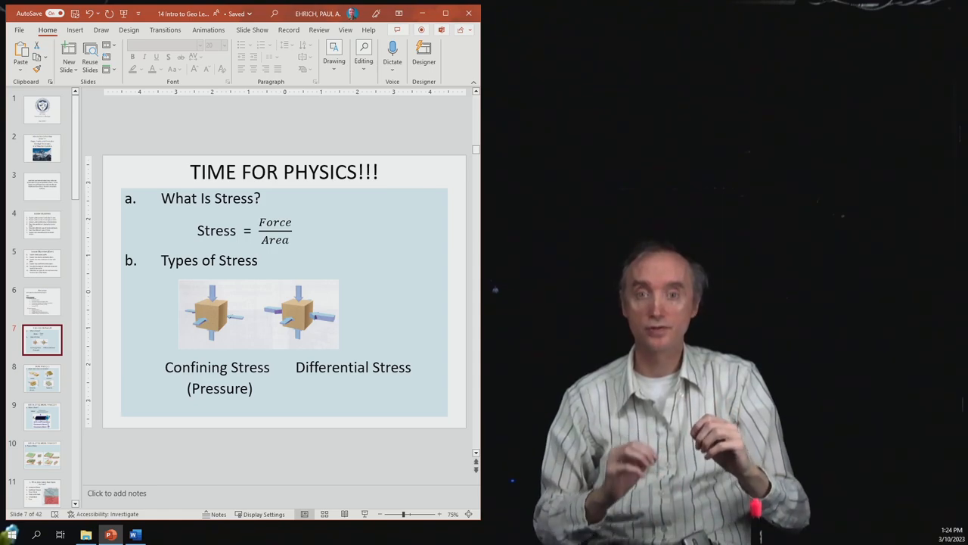
# Step: Show slide 8 on stress effects in rocks, then slide 9 defining strain
pyautogui.click(42, 378)
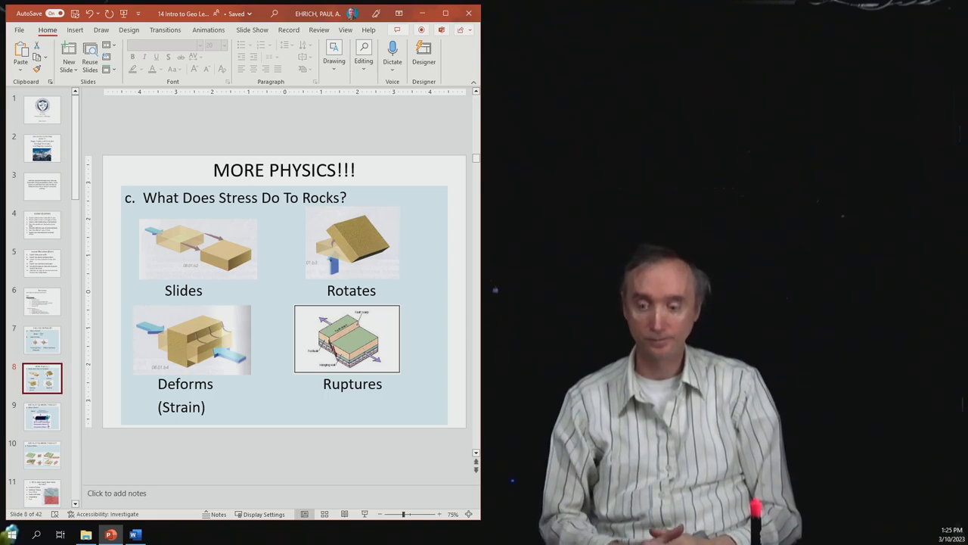
pyautogui.click(43, 418)
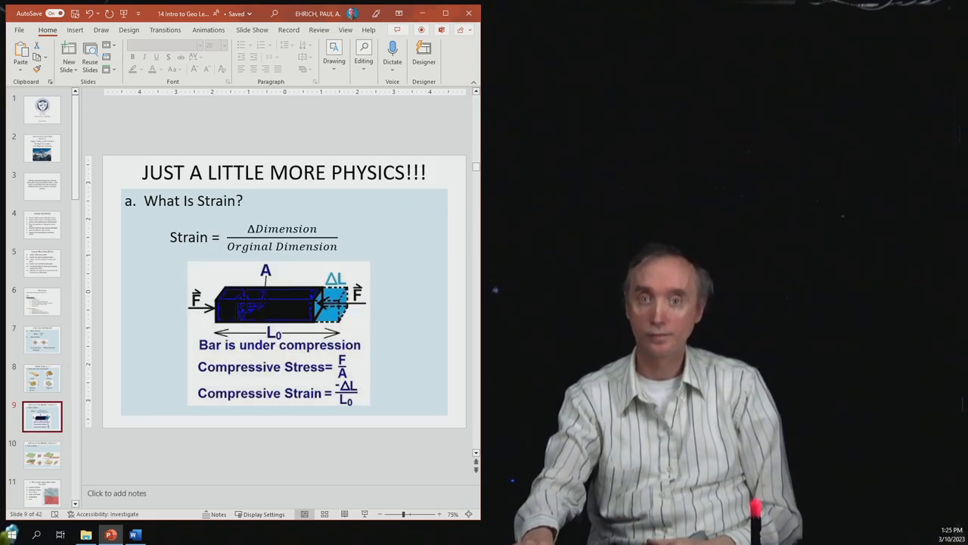